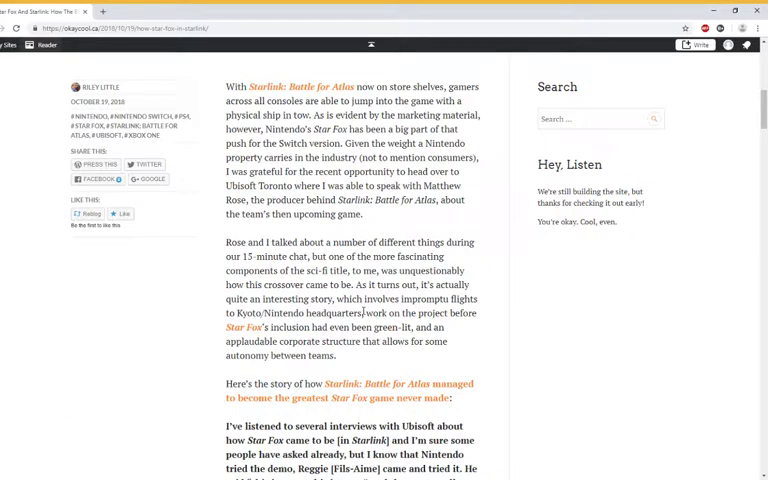
{"action": "mouse_move", "coordinate": [378, 300]}
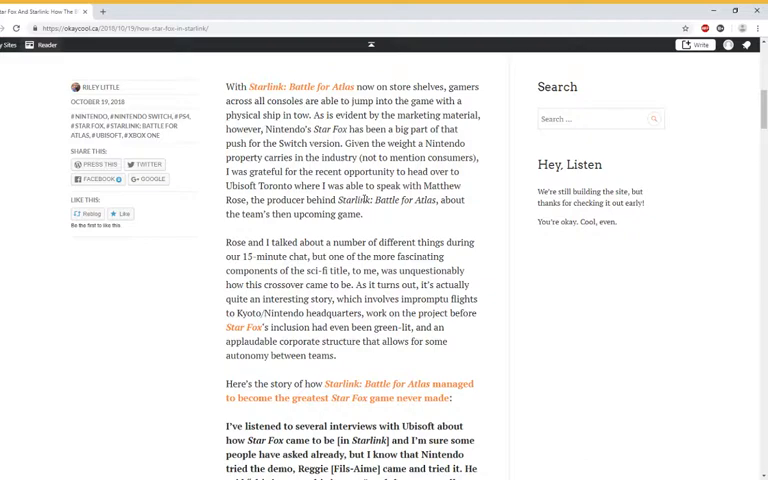
{"action": "scroll", "scroll_direction": "down", "scroll_amount": 3}
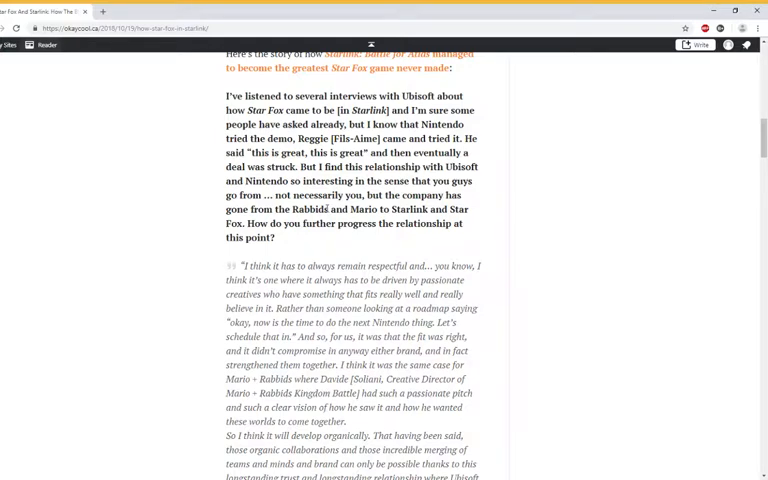
{"action": "scroll", "scroll_direction": "down", "scroll_amount": 3}
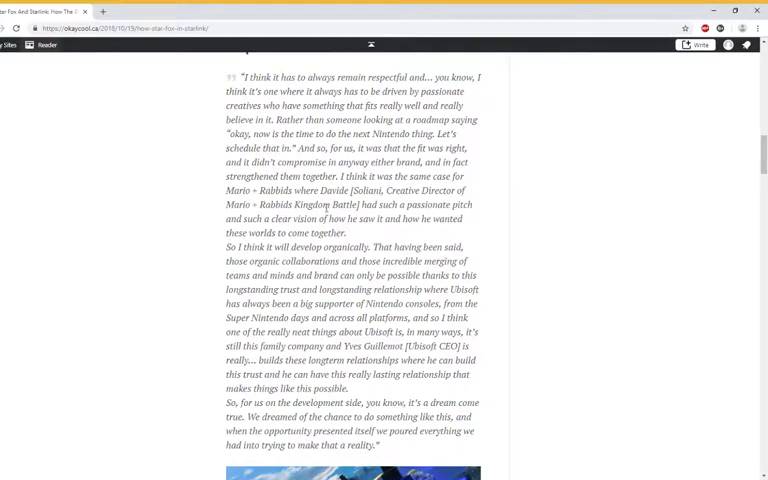
{"action": "scroll", "scroll_direction": "up", "scroll_amount": 3}
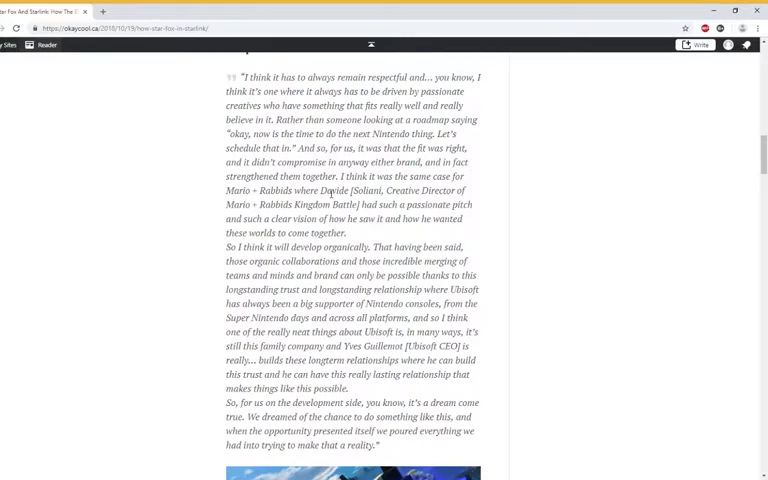
{"action": "mouse_move", "coordinate": [458, 184]}
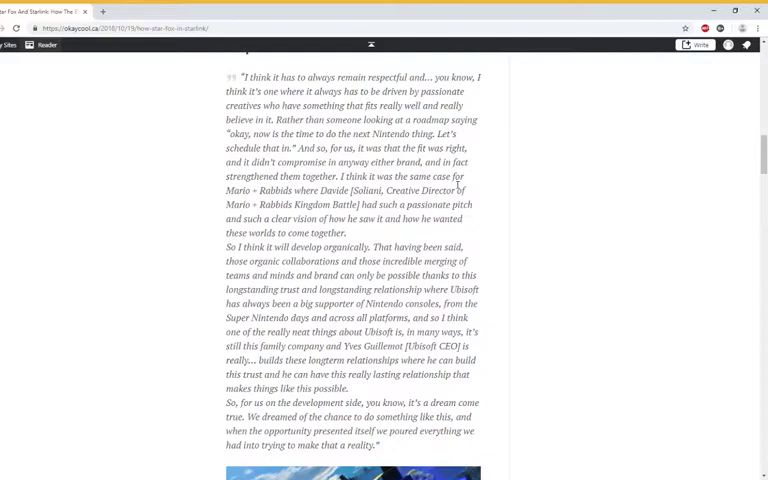
{"action": "scroll", "scroll_direction": "down", "scroll_amount": 3}
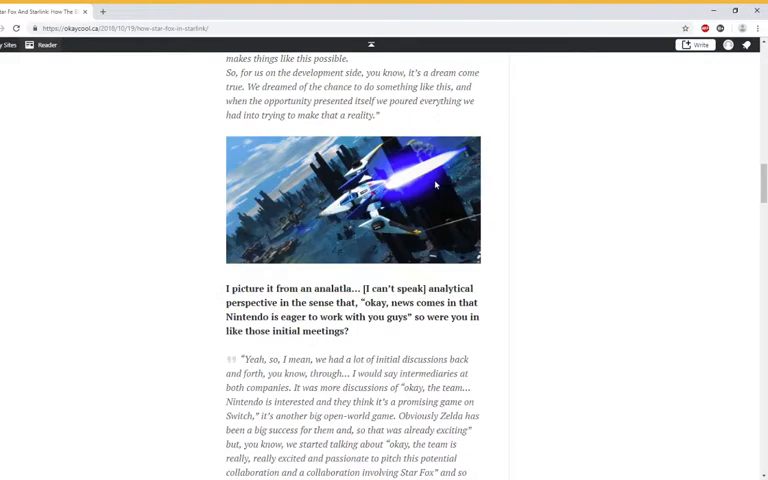
{"action": "scroll", "scroll_direction": "down", "scroll_amount": 3}
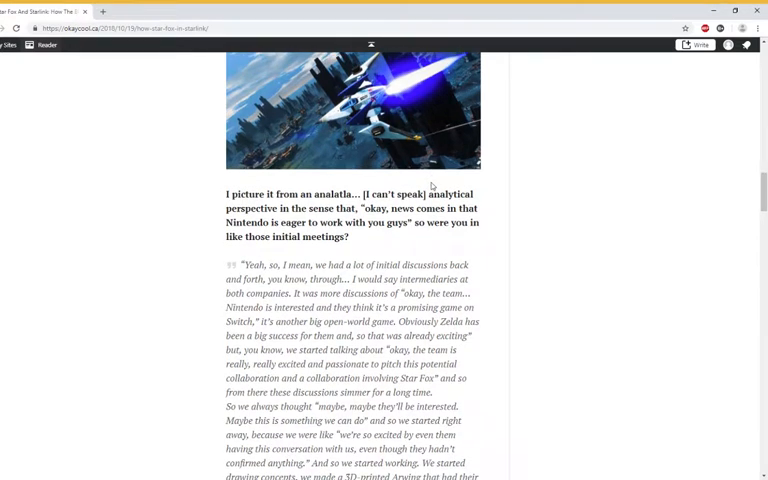
{"action": "scroll", "scroll_direction": "down", "scroll_amount": 3}
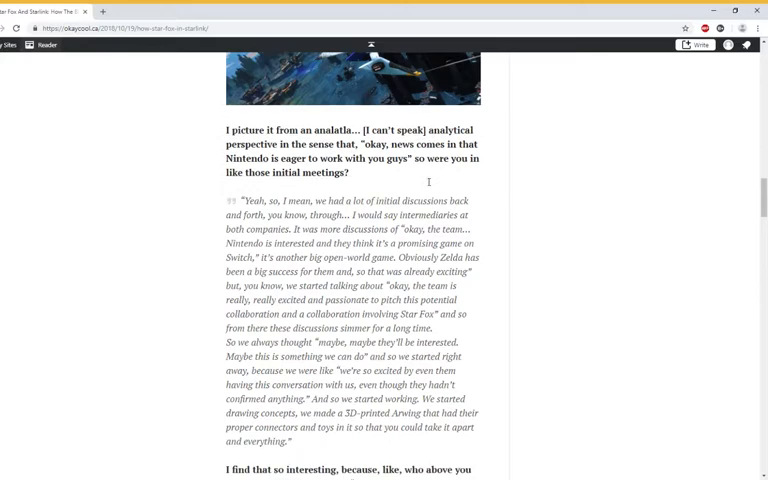
{"action": "scroll", "scroll_direction": "down", "scroll_amount": 3}
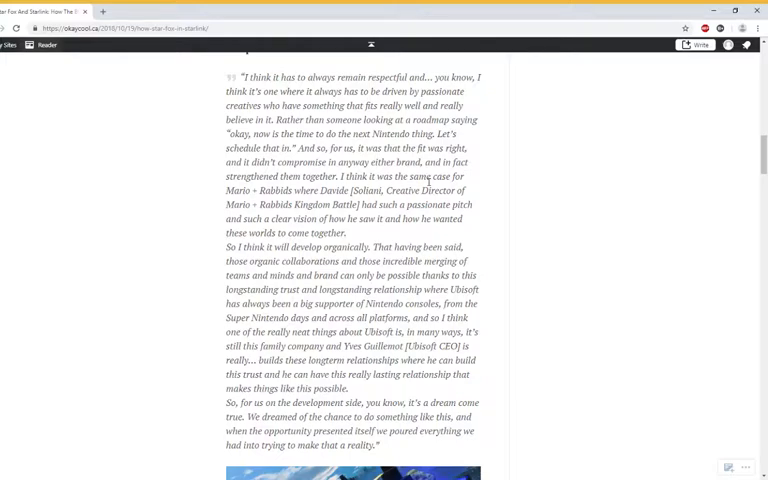
{"action": "scroll", "scroll_direction": "down", "scroll_amount": 3}
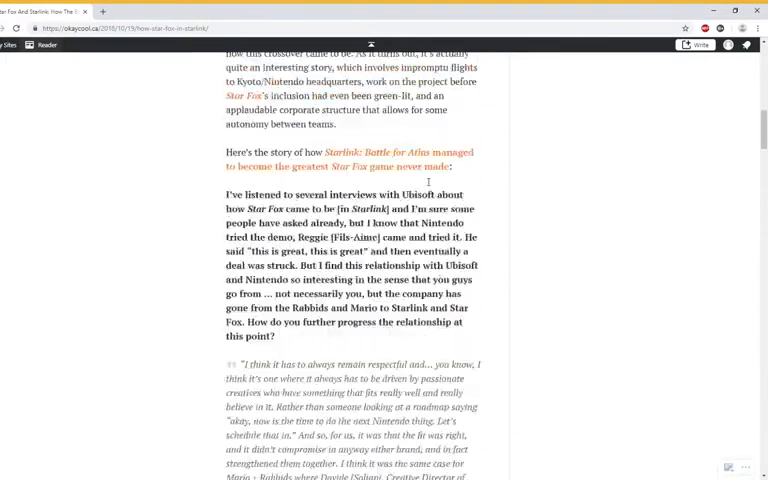
{"action": "scroll", "scroll_direction": "up", "scroll_amount": 3}
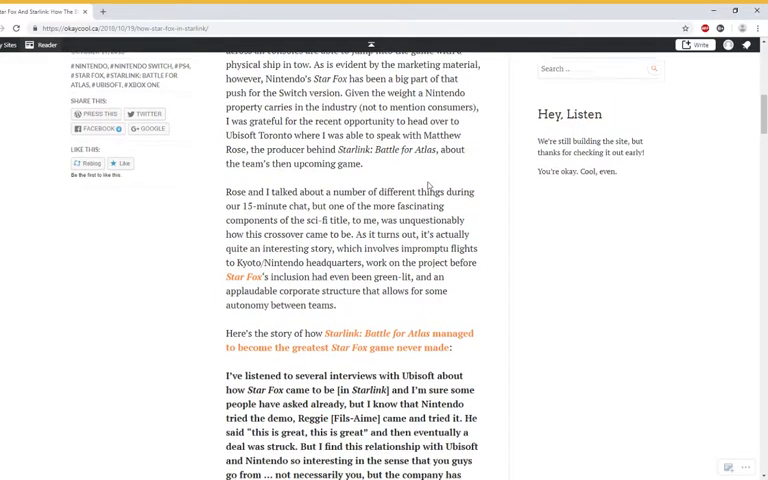
{"action": "scroll", "scroll_direction": "down", "scroll_amount": 3}
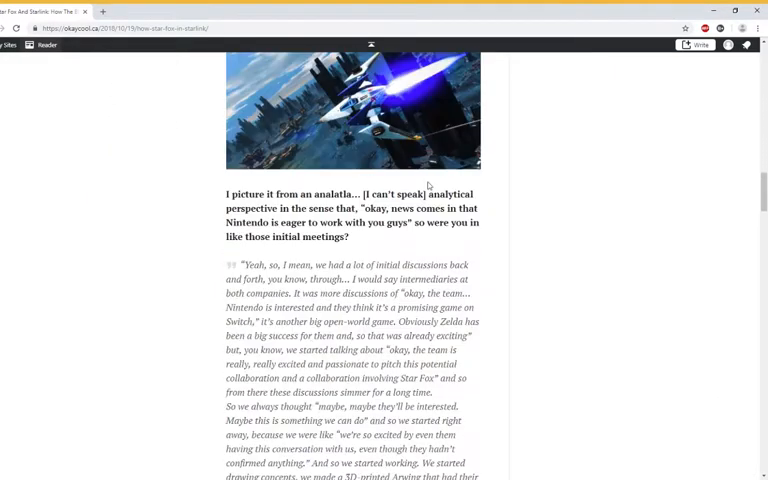
{"action": "scroll", "scroll_direction": "down", "scroll_amount": 3}
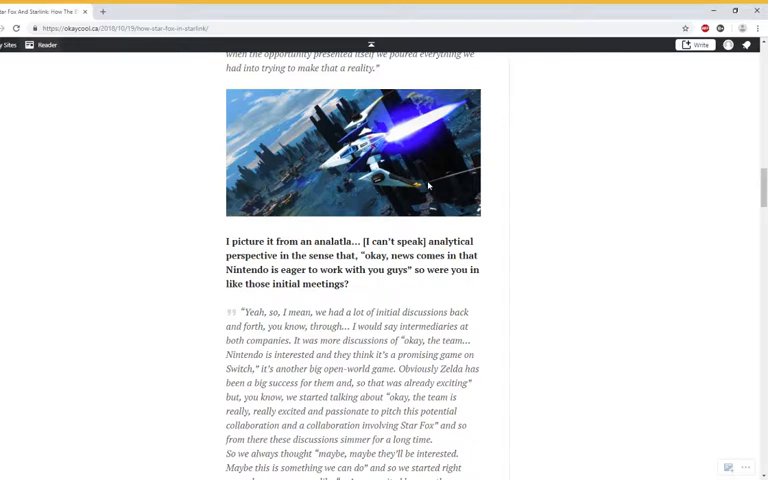
{"action": "scroll", "scroll_direction": "down", "scroll_amount": 3}
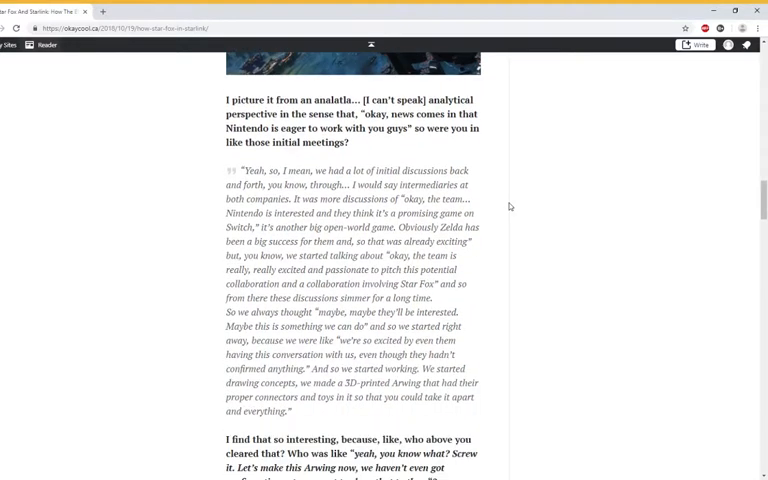
{"action": "scroll", "scroll_direction": "down", "scroll_amount": 3}
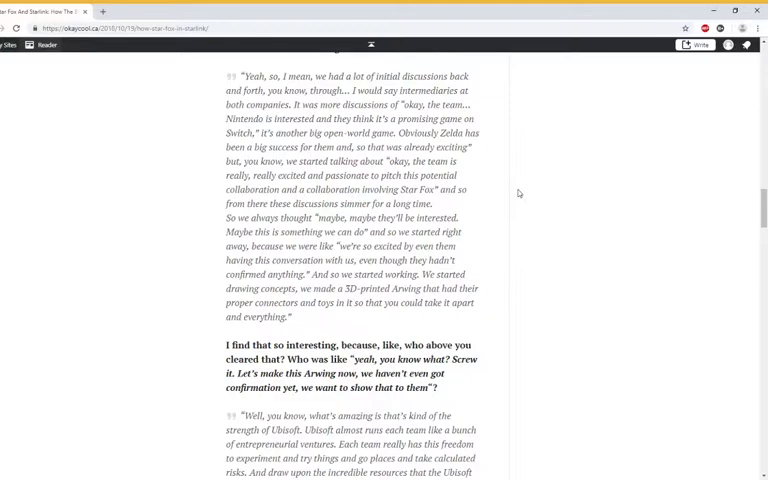
{"action": "scroll", "scroll_direction": "down", "scroll_amount": 3}
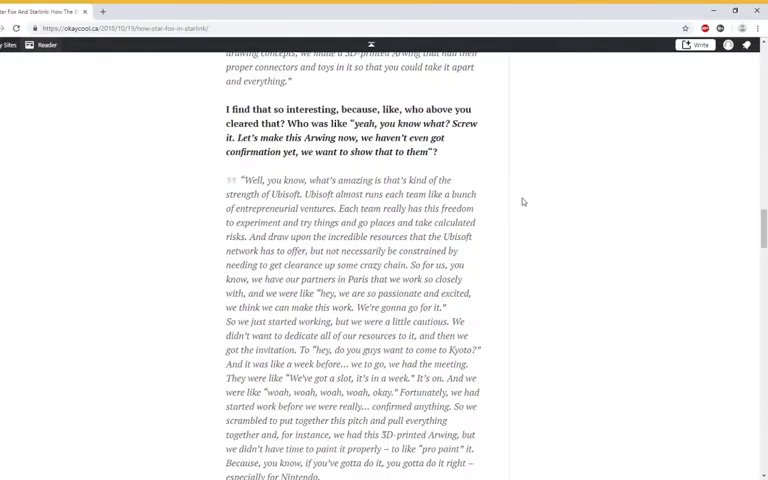
{"action": "scroll", "scroll_direction": "down", "scroll_amount": 3}
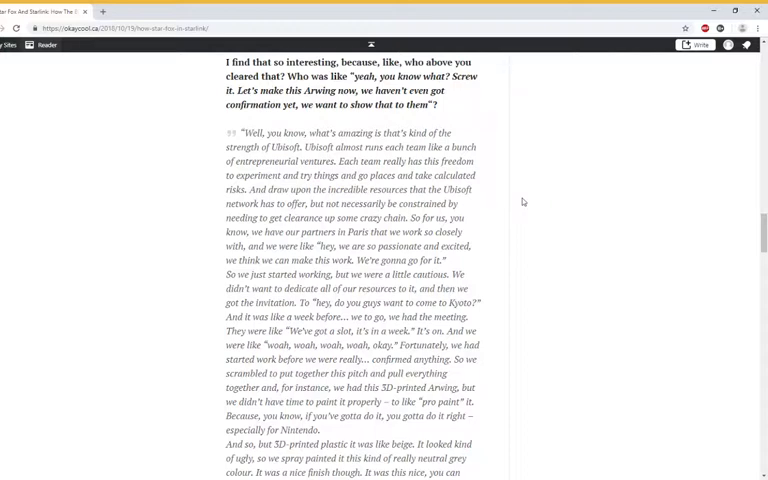
{"action": "scroll", "scroll_direction": "down", "scroll_amount": 3}
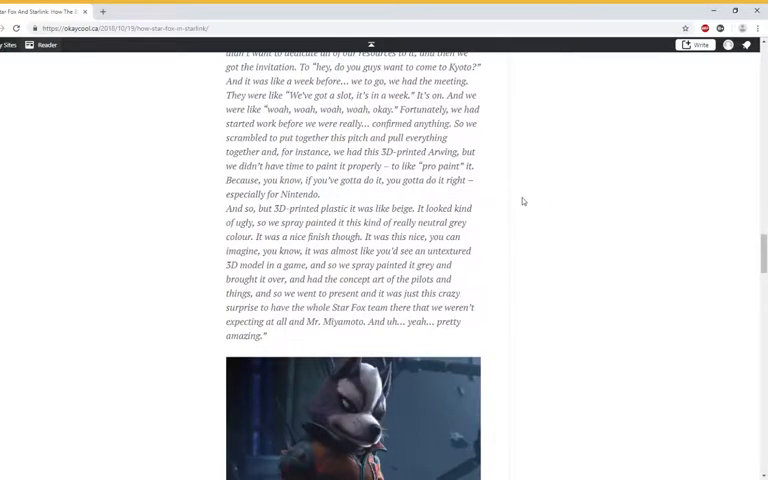
{"action": "scroll", "scroll_direction": "down", "scroll_amount": 3}
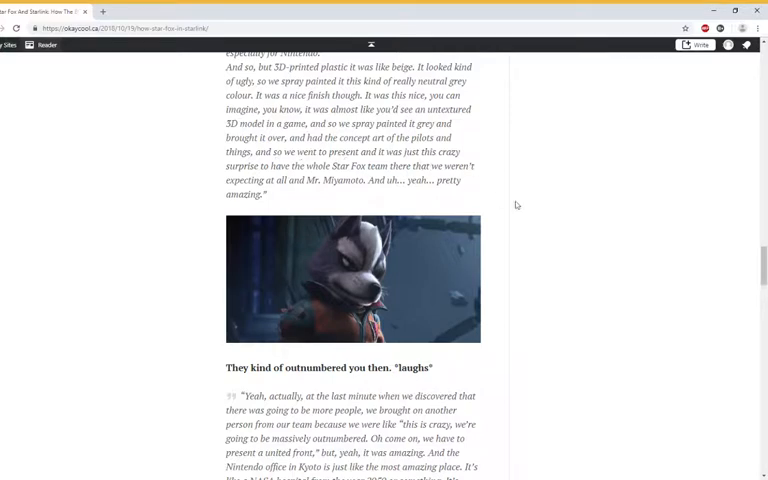
{"action": "scroll", "scroll_direction": "down", "scroll_amount": 3}
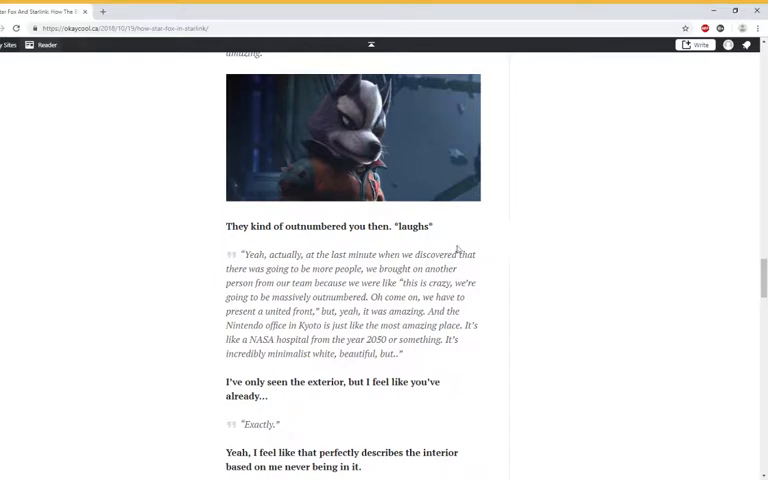
{"action": "mouse_move", "coordinate": [458, 250]}
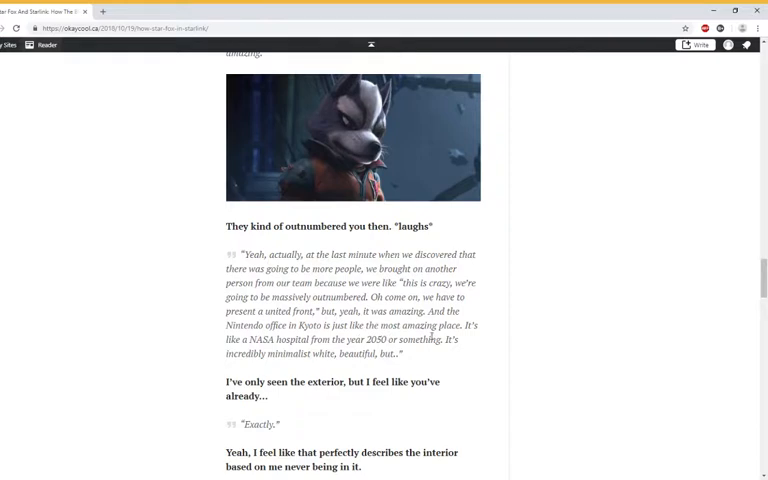
{"action": "scroll", "scroll_direction": "down", "scroll_amount": 3}
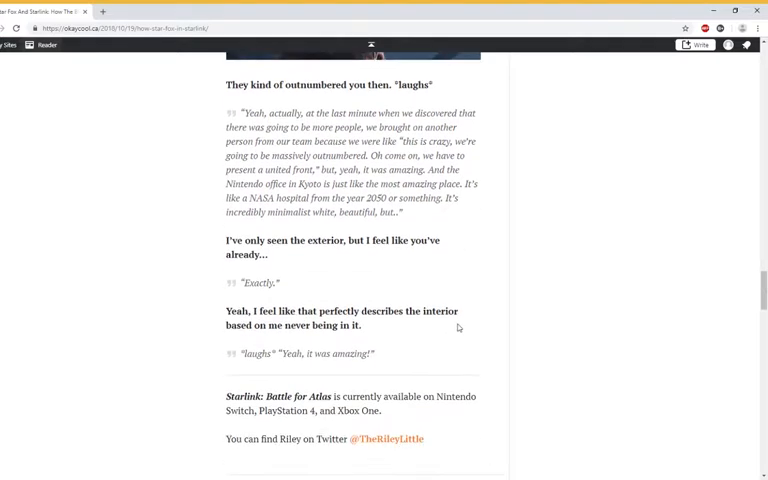
{"action": "scroll", "scroll_direction": "down", "scroll_amount": 3}
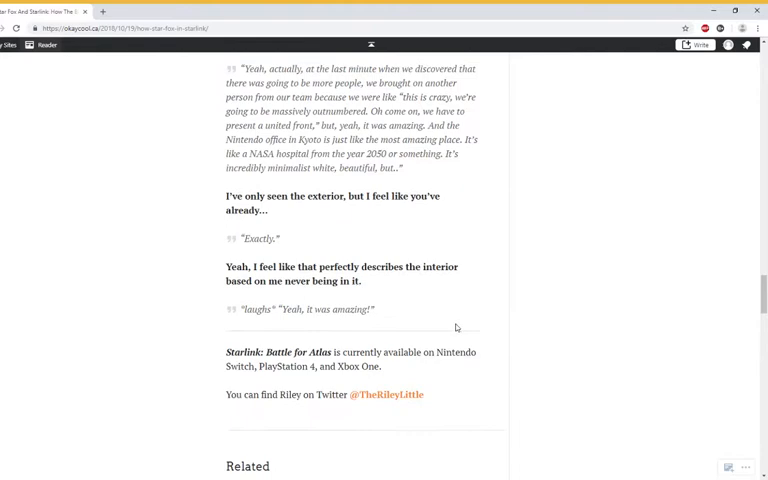